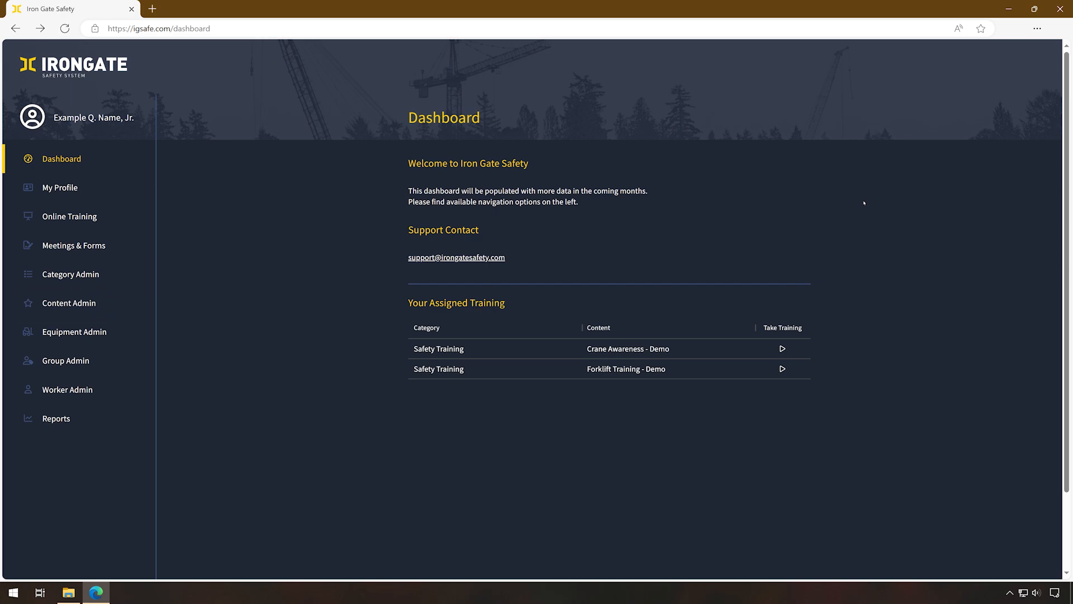
mouse_move(307, 286)
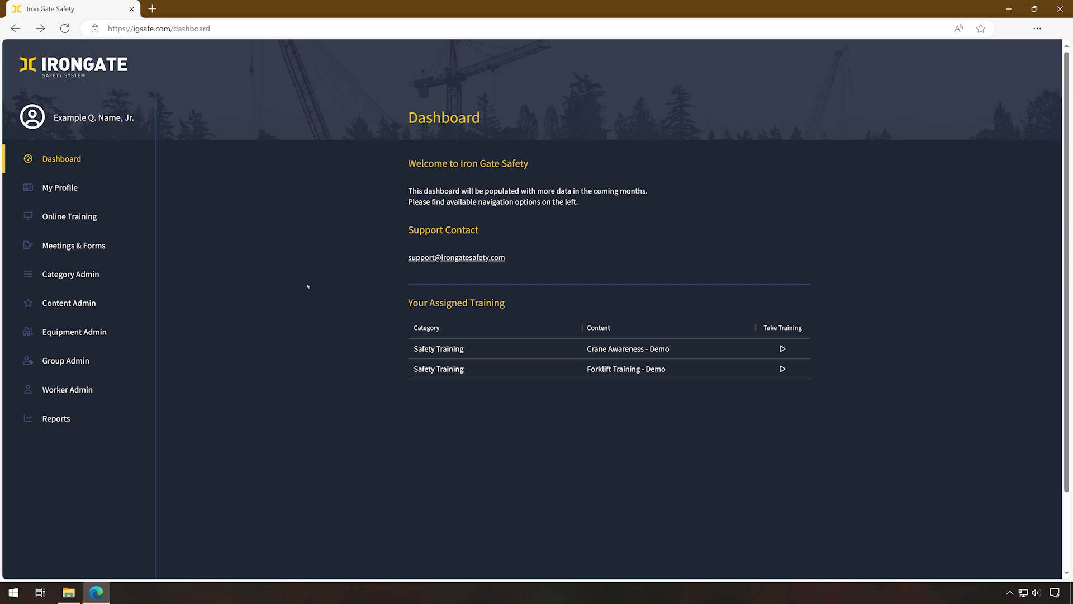
- Show the Content Admin catalogue scrolled to the Safety Training group with Crane Awareness - Demo
left_click(68, 303)
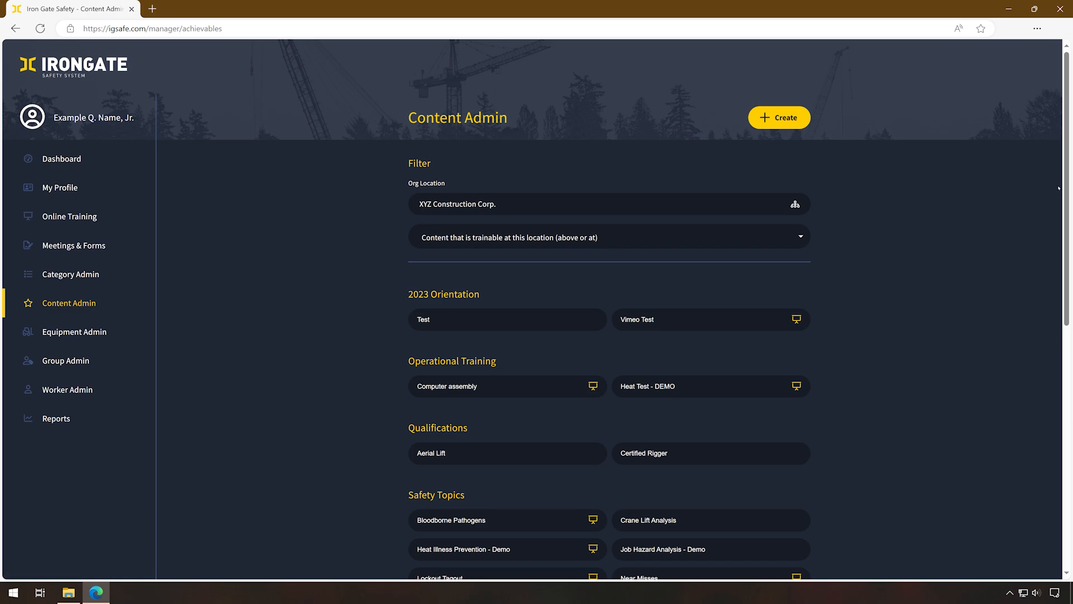
scroll("down", 3)
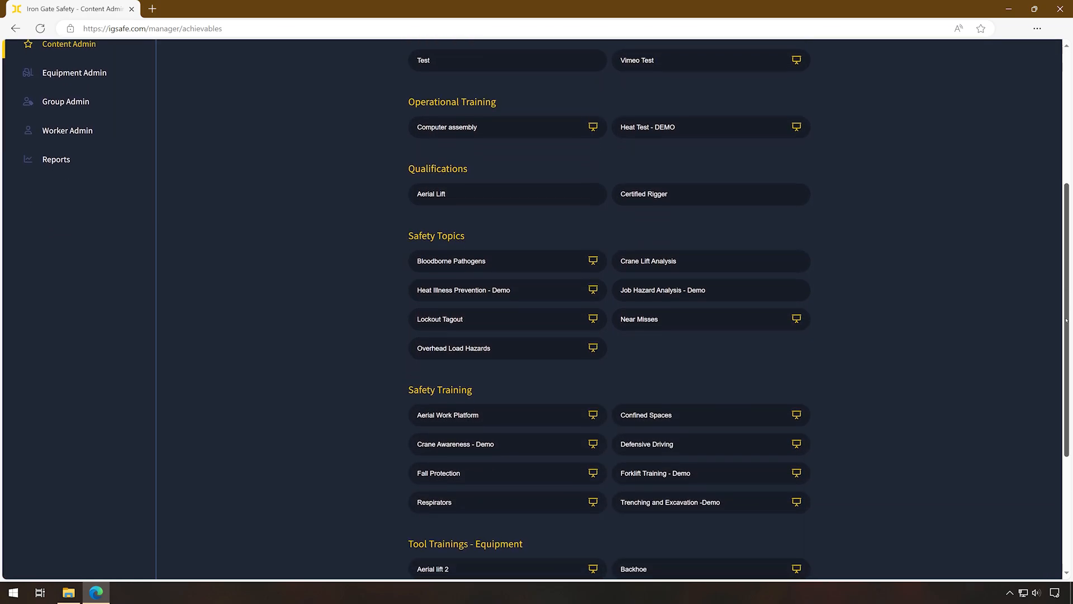
scroll("down", 3)
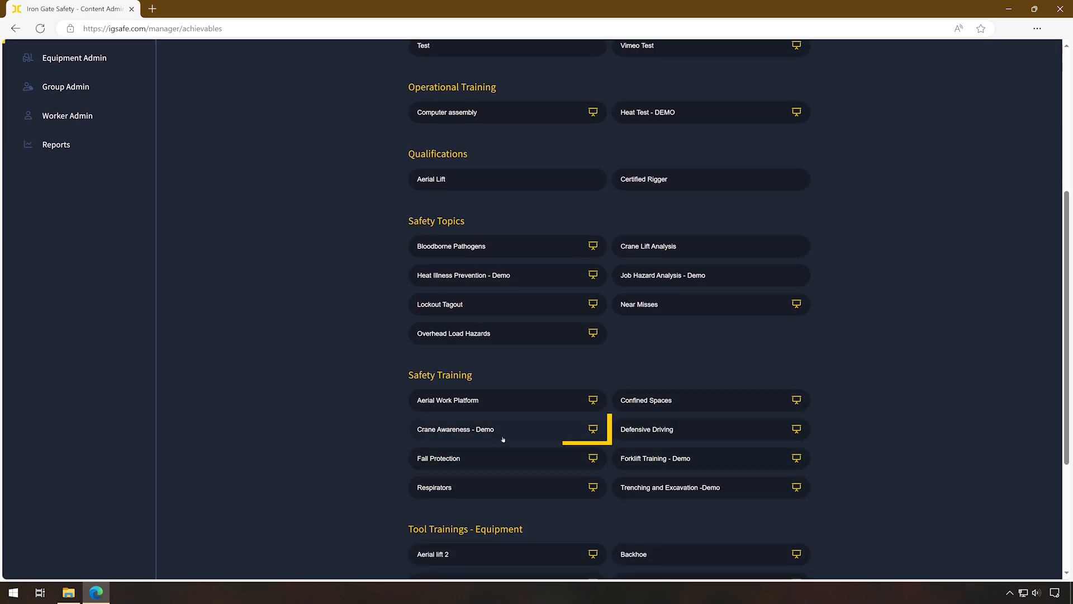
- Enter the course editor for Crane Awareness - Demo showing its Crane Safety slides
left_click(455, 430)
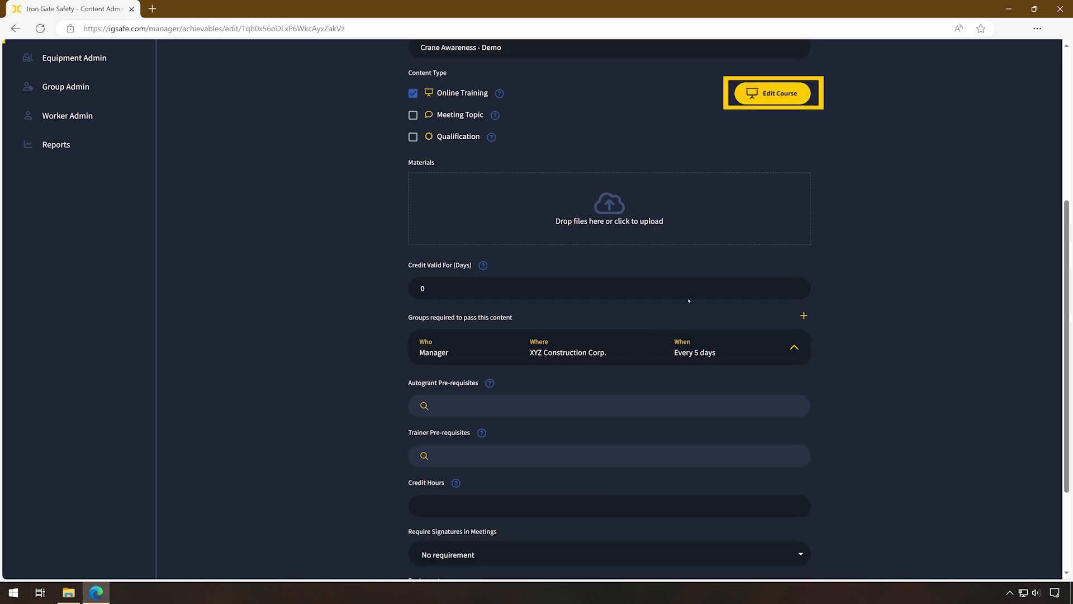
left_click(773, 93)
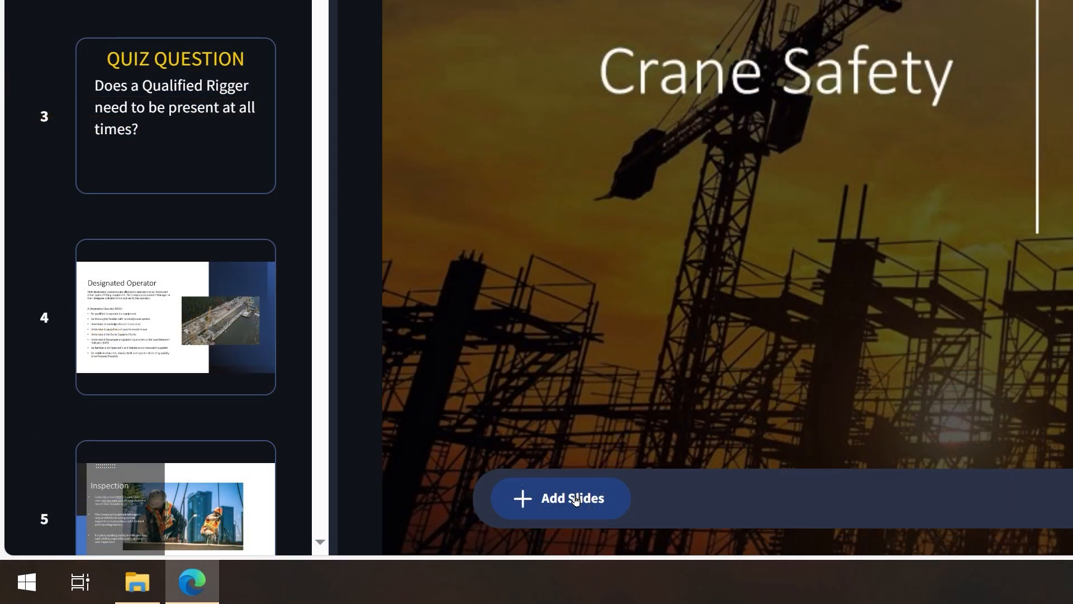
left_click(560, 498)
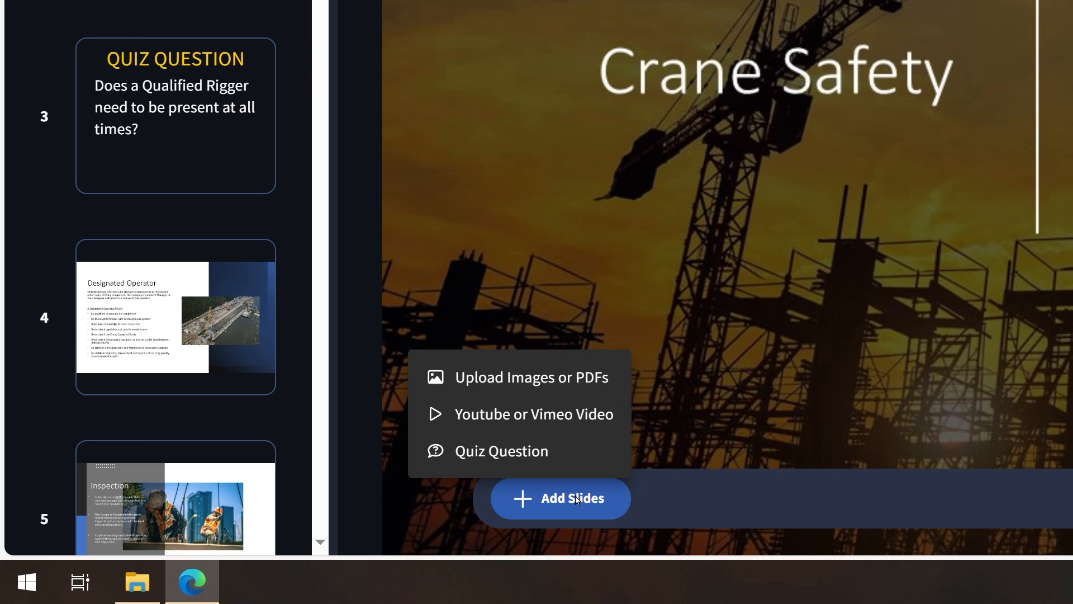
left_click(532, 414)
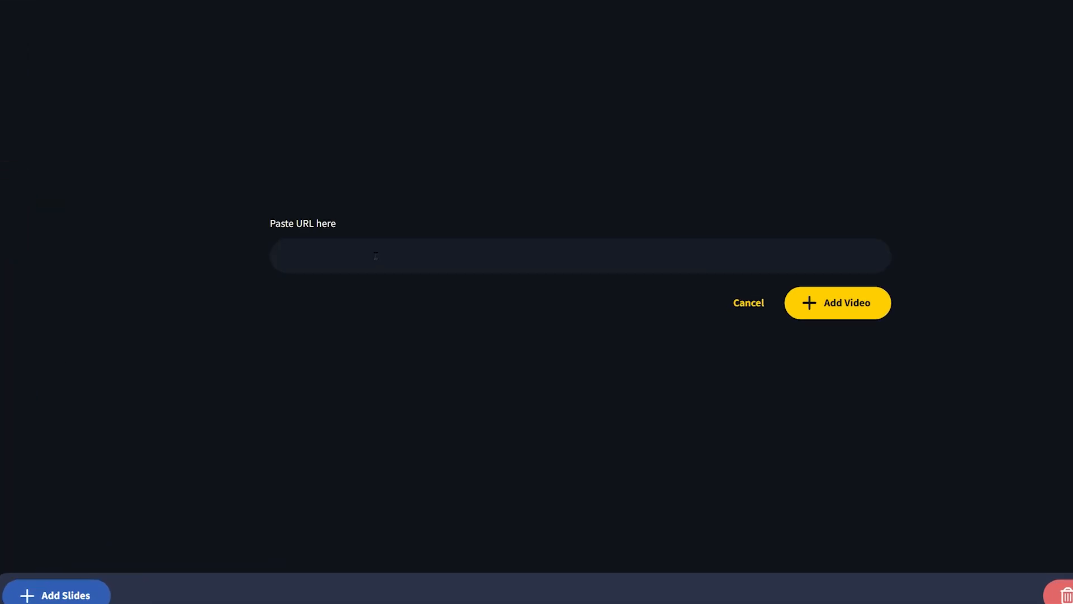
type("https://www.youtube.com/watch?v=6w7I00G2ZiM")
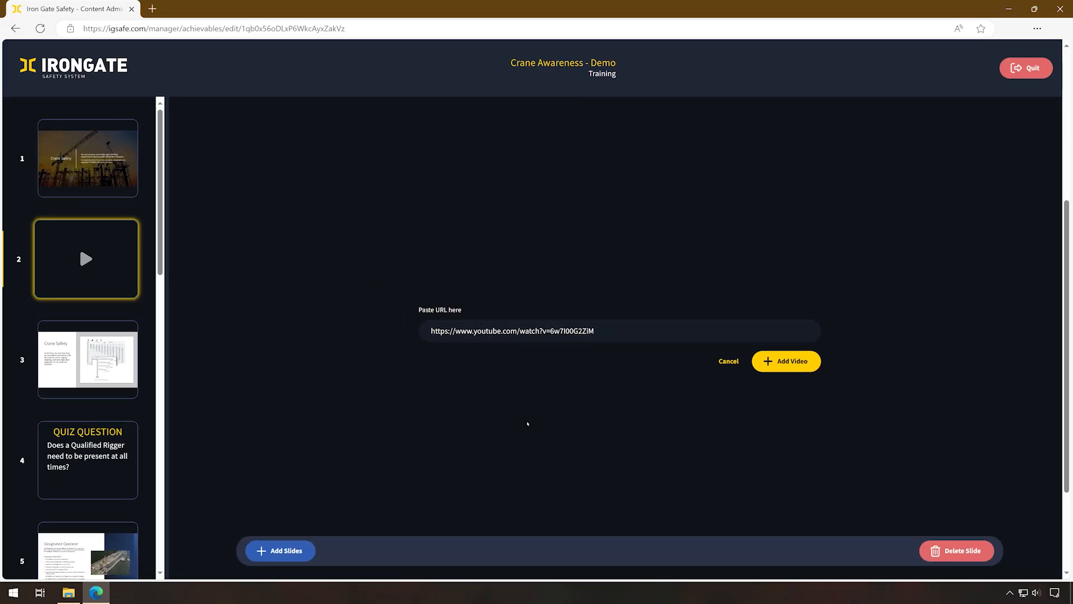
- Embed the video as slide 2 and quit to the Set Passing Grade prompt at 100%
left_click(785, 361)
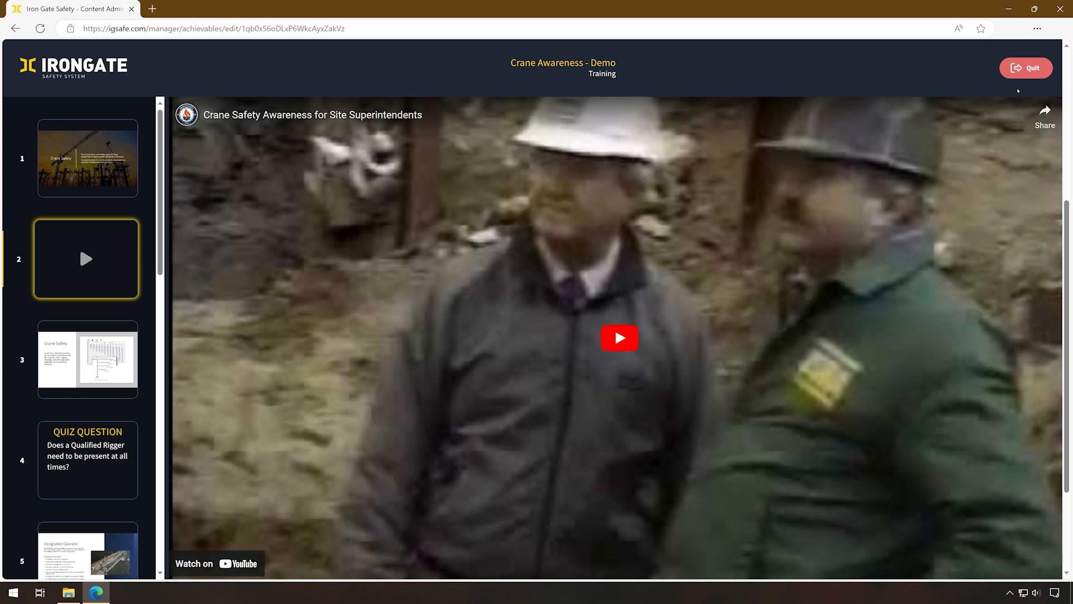
left_click(1027, 67)
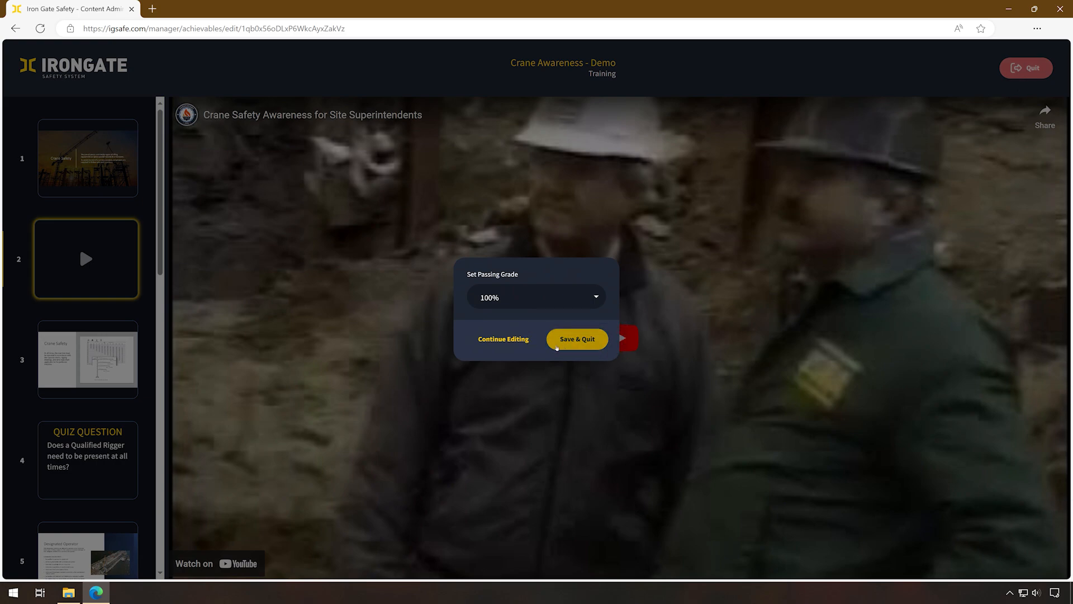
- Save & Quit the slides, then save the Crane Awareness - Demo content form
left_click(577, 339)
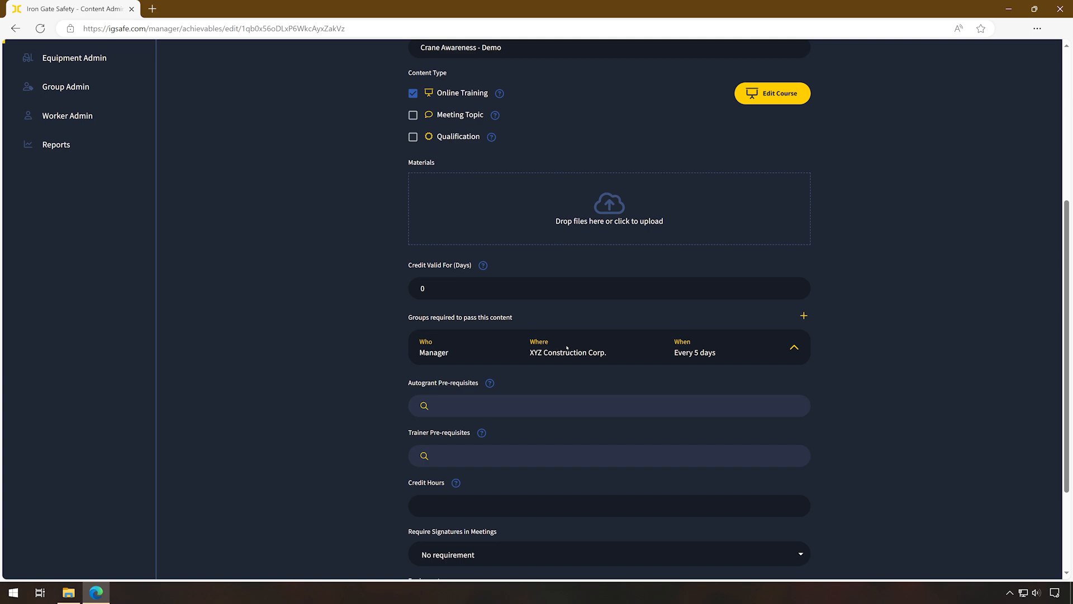
scroll("down", 3)
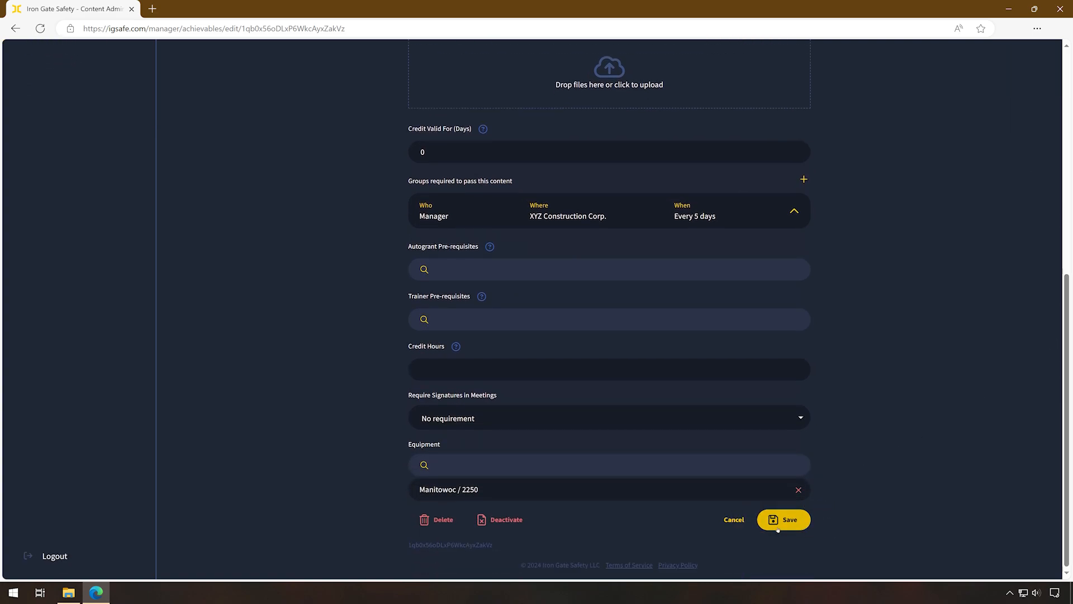
left_click(782, 520)
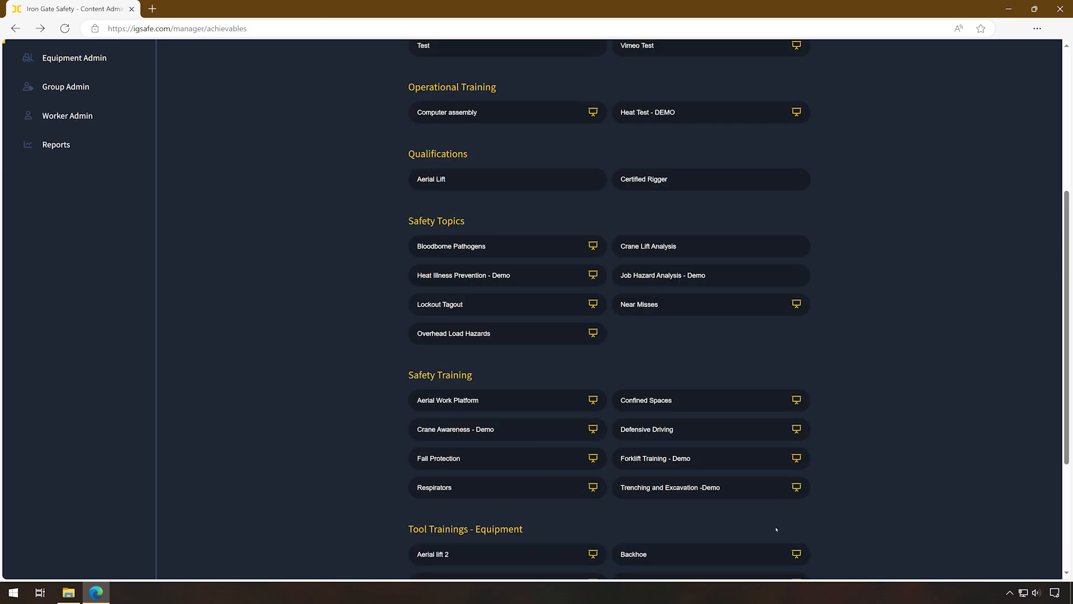